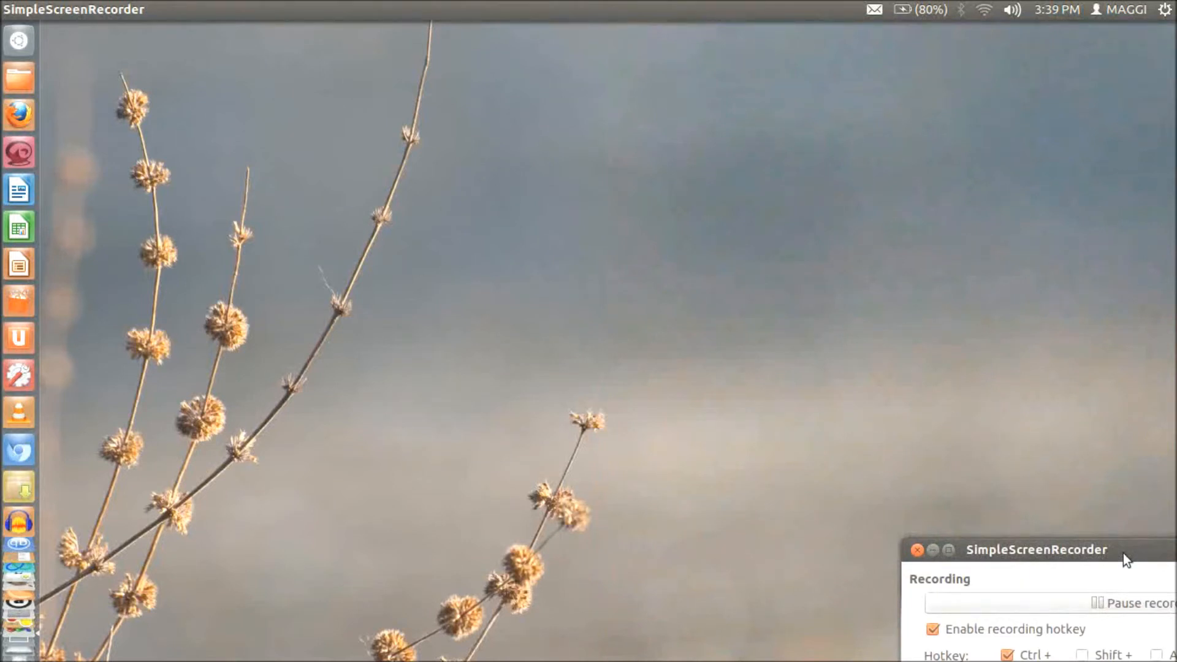
mouse_move(668, 430)
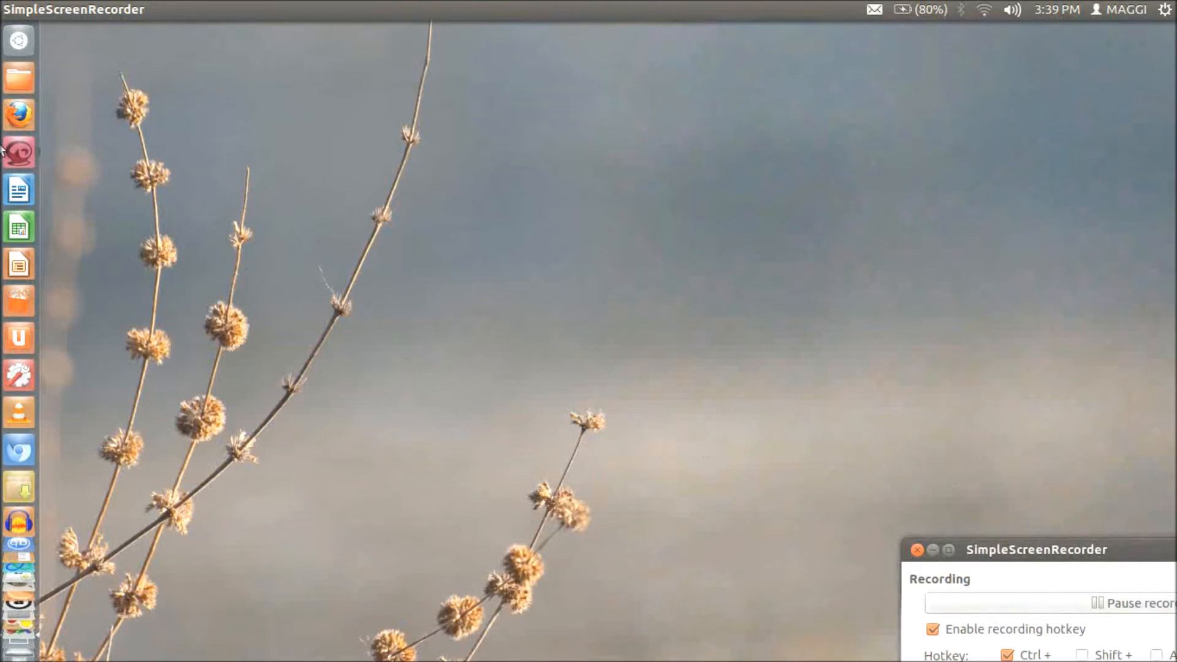
mouse_move(18, 40)
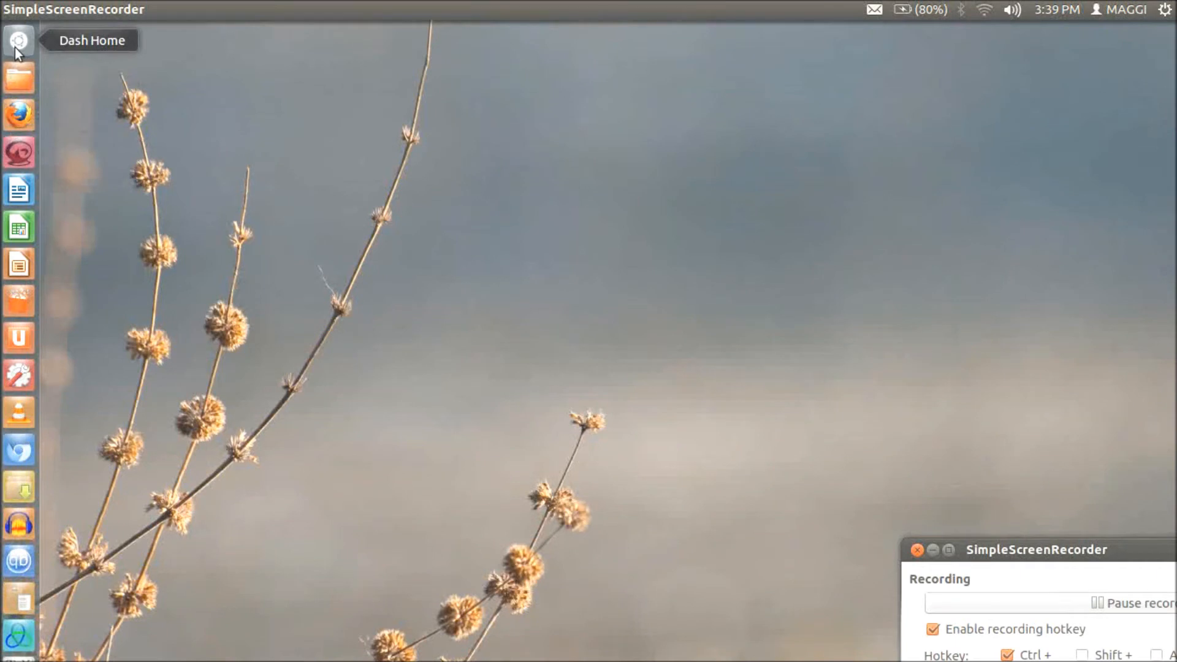
Search Dash Home for "vlc" to find VLC media player
left_click(18, 40)
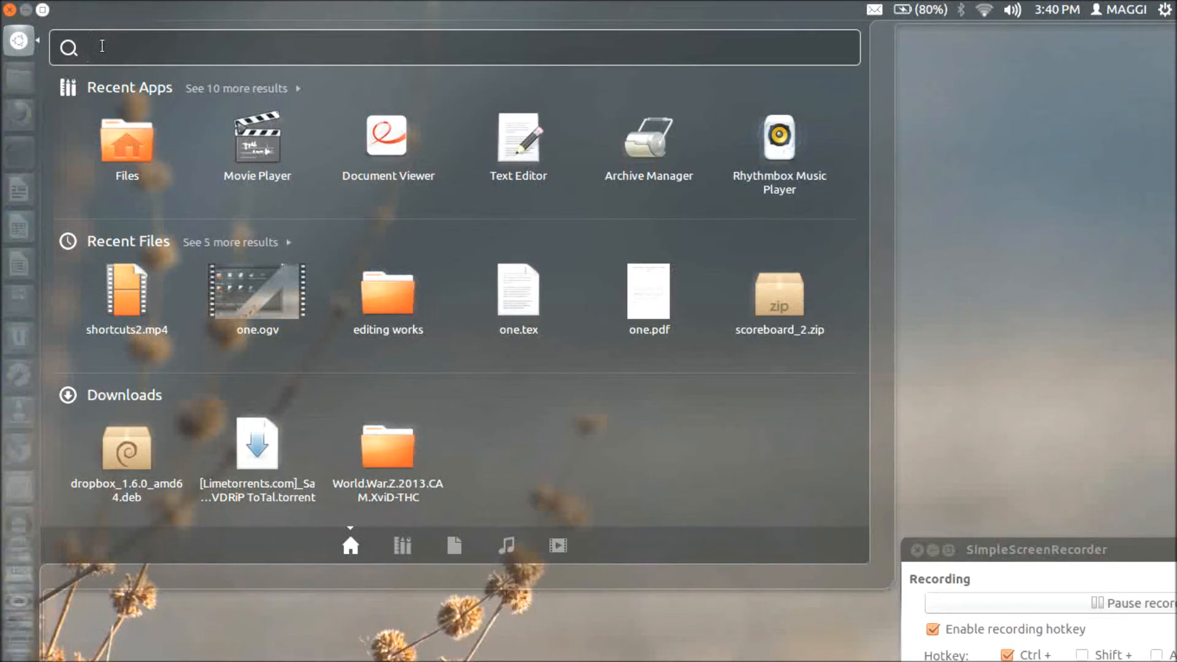
type("vlc")
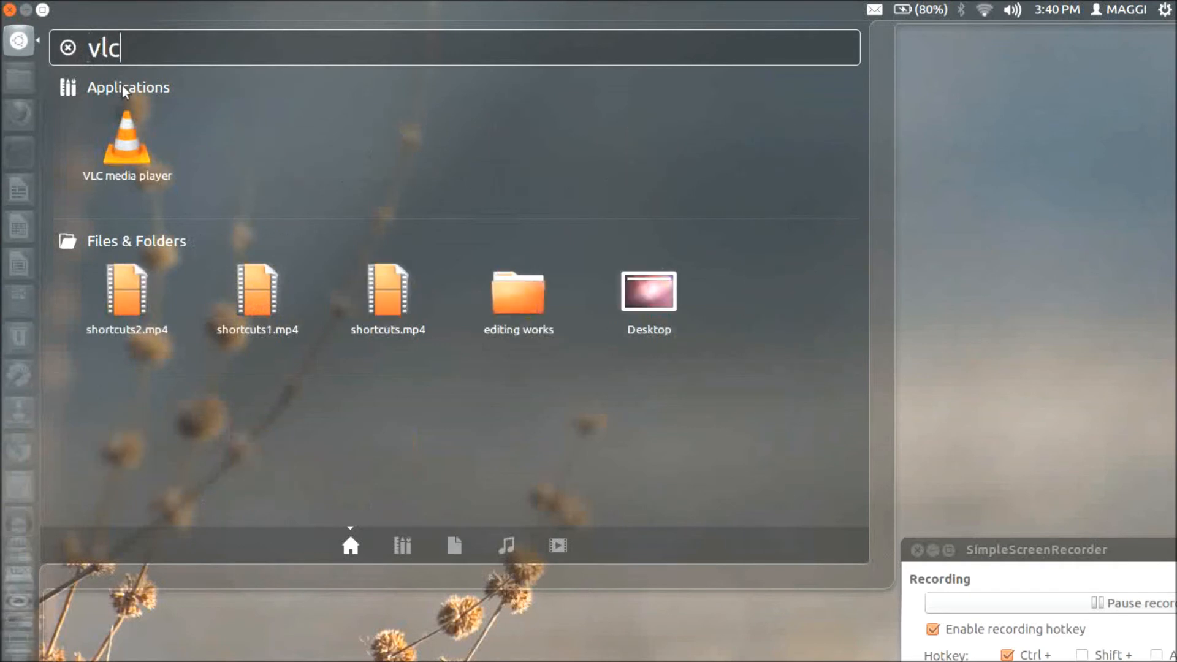
mouse_move(125, 139)
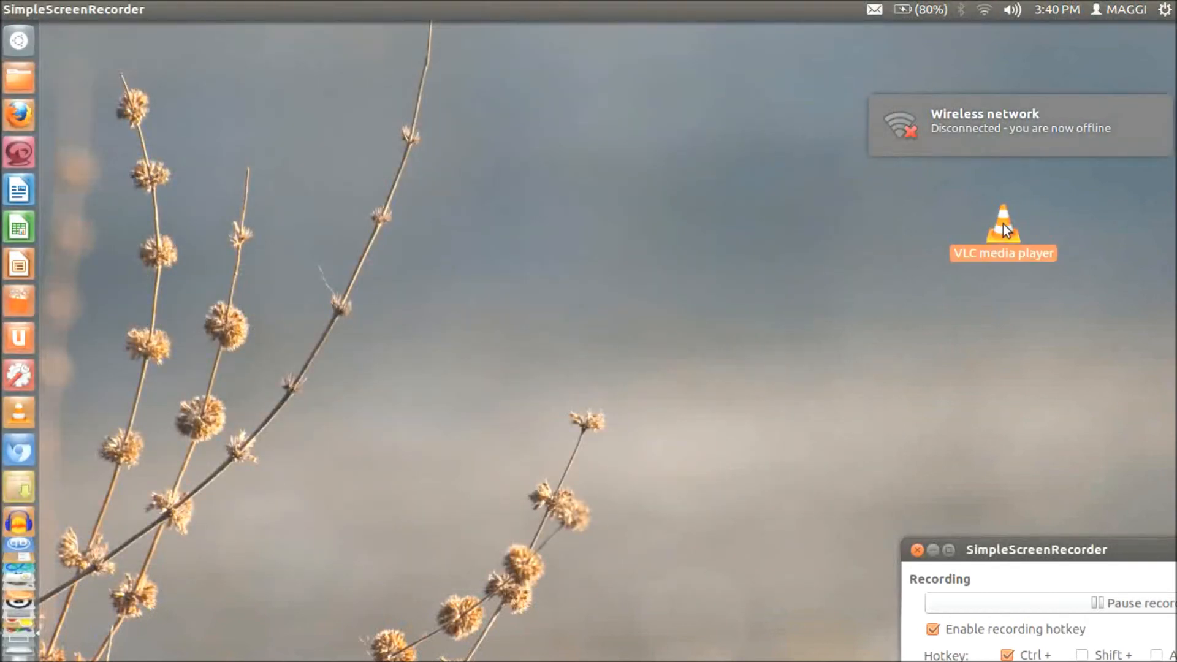
mouse_move(872, 248)
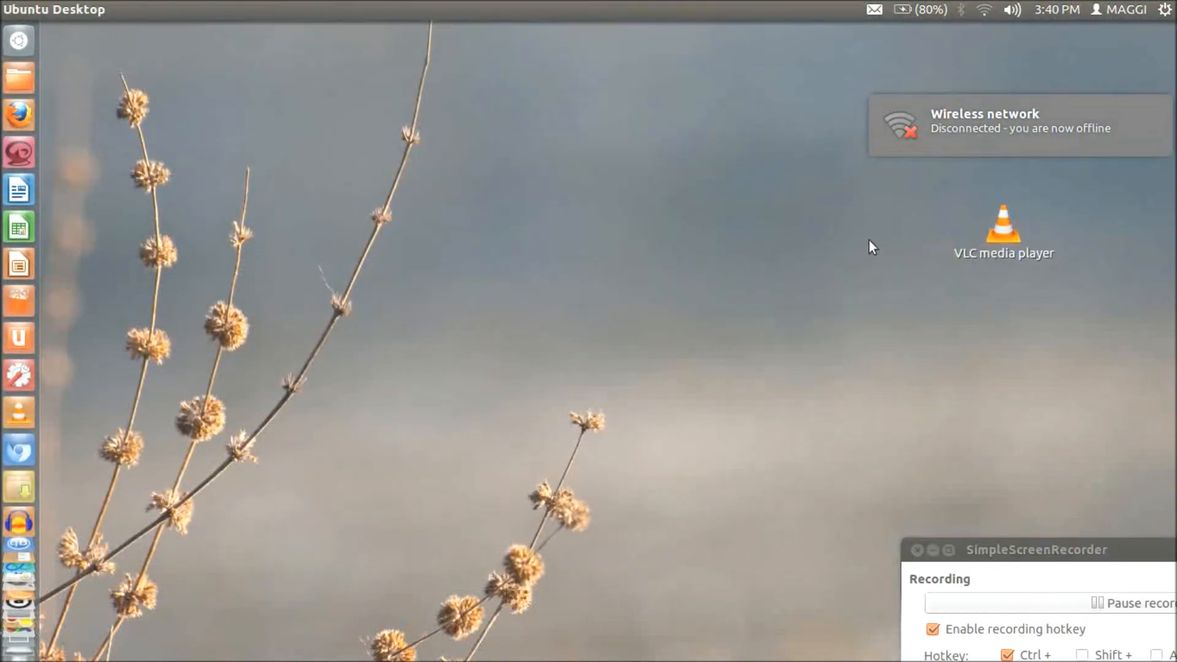
mouse_move(134, 86)
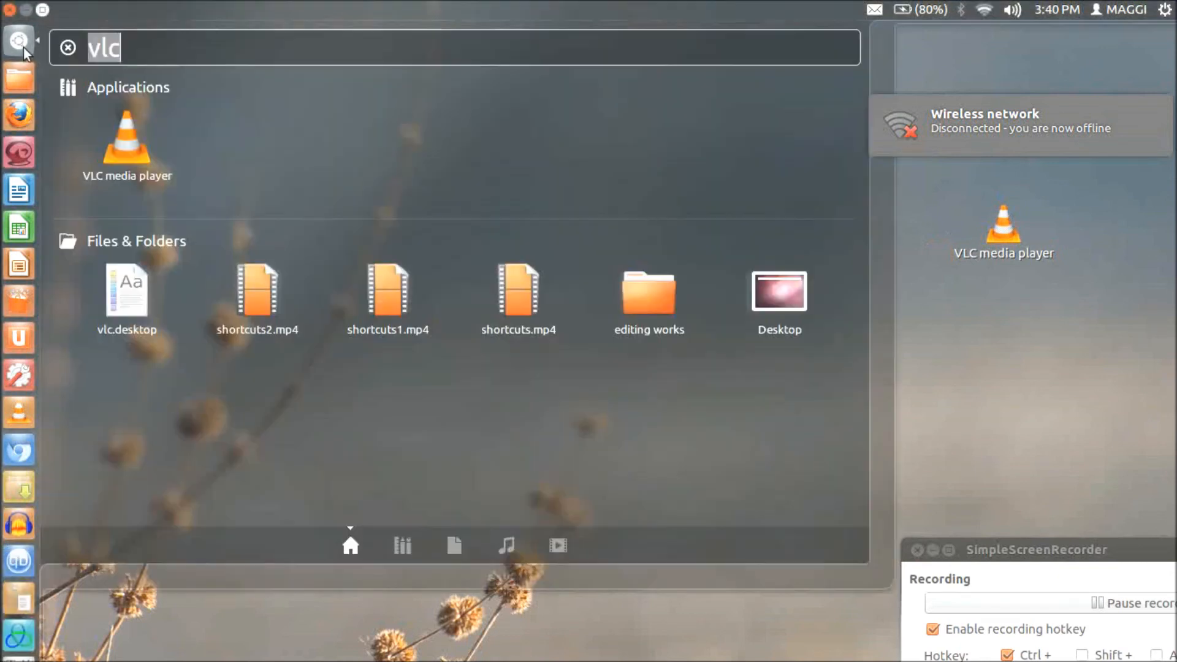
Search Dash for "home" and drag Home Folder to the desktop's top-left corner
type("hom")
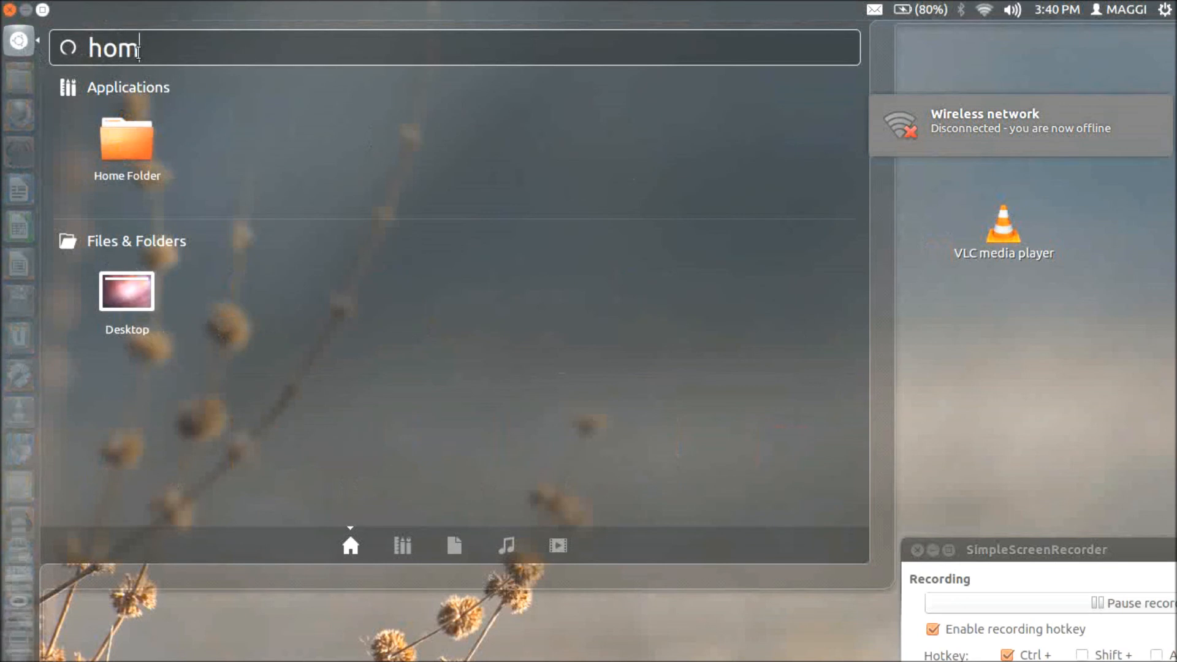
type("e")
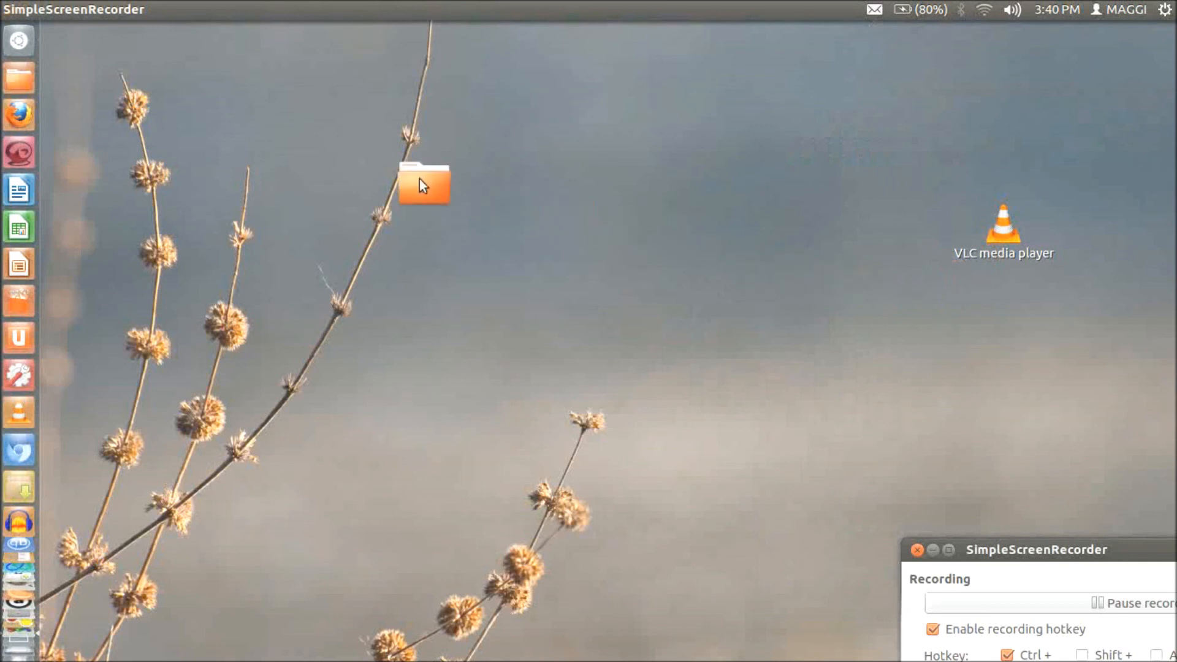
left_click_drag(425, 183, 93, 79)
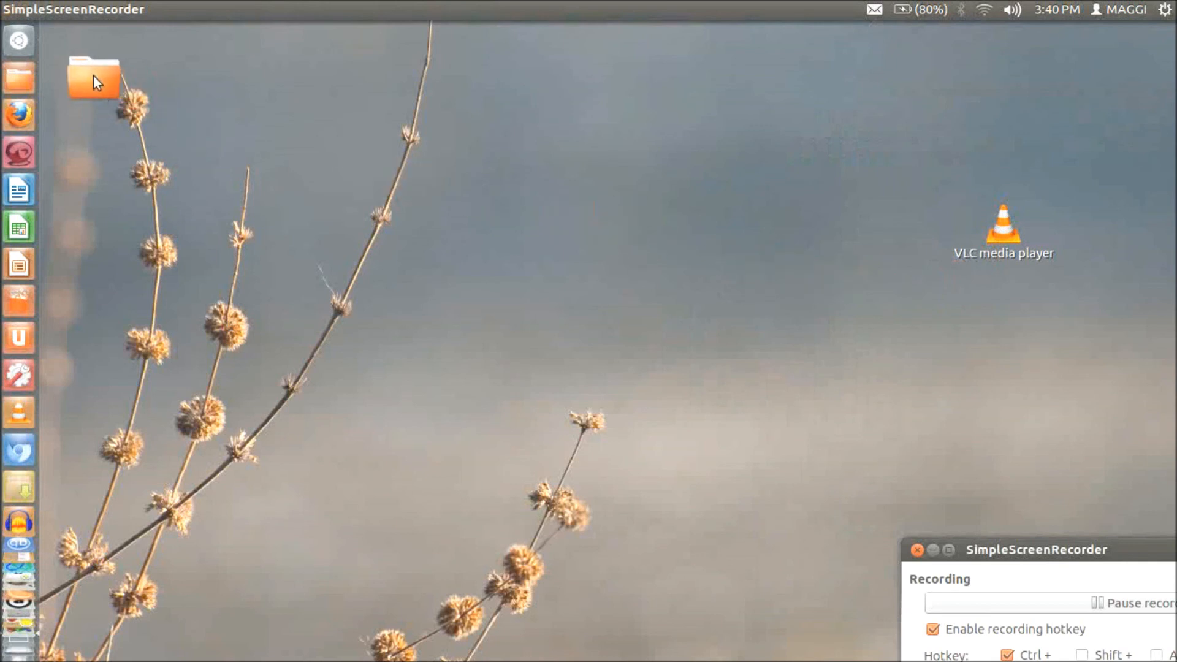